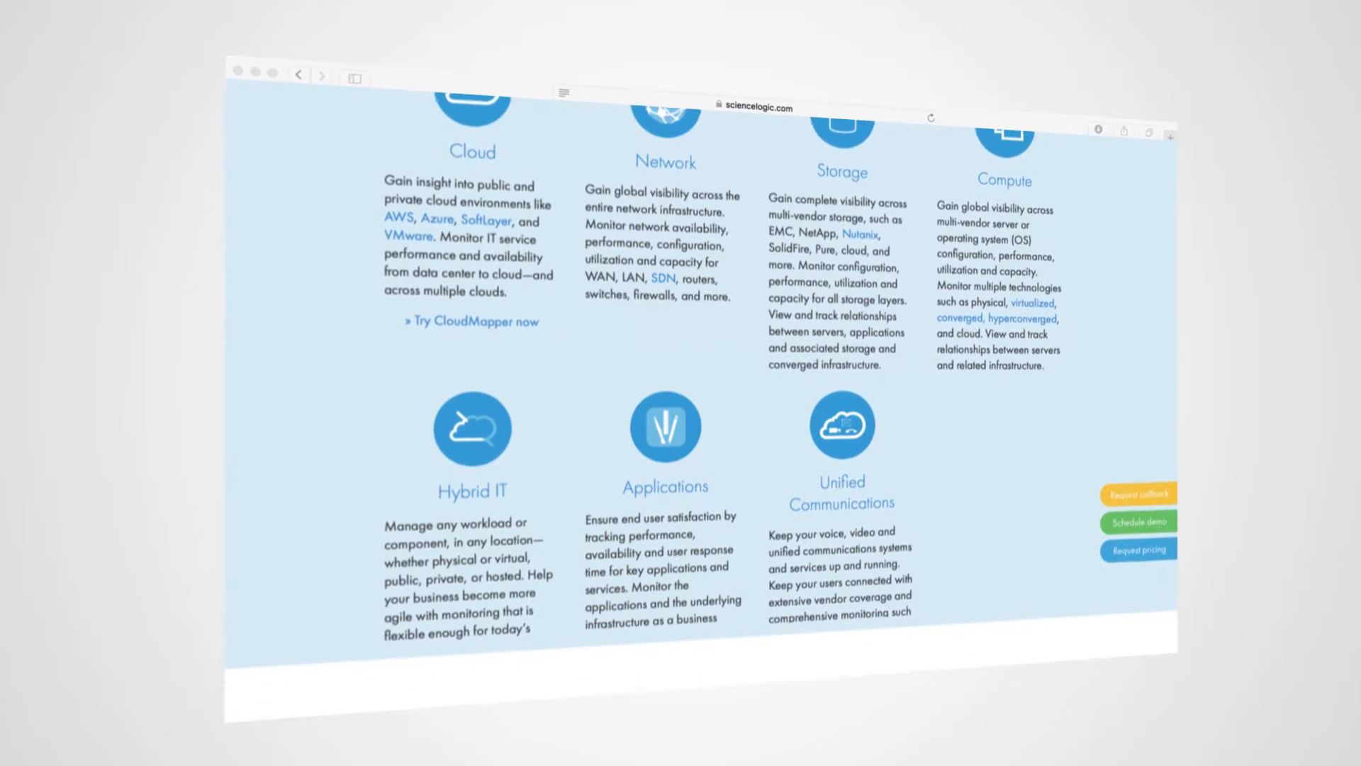
scroll(down, 3)
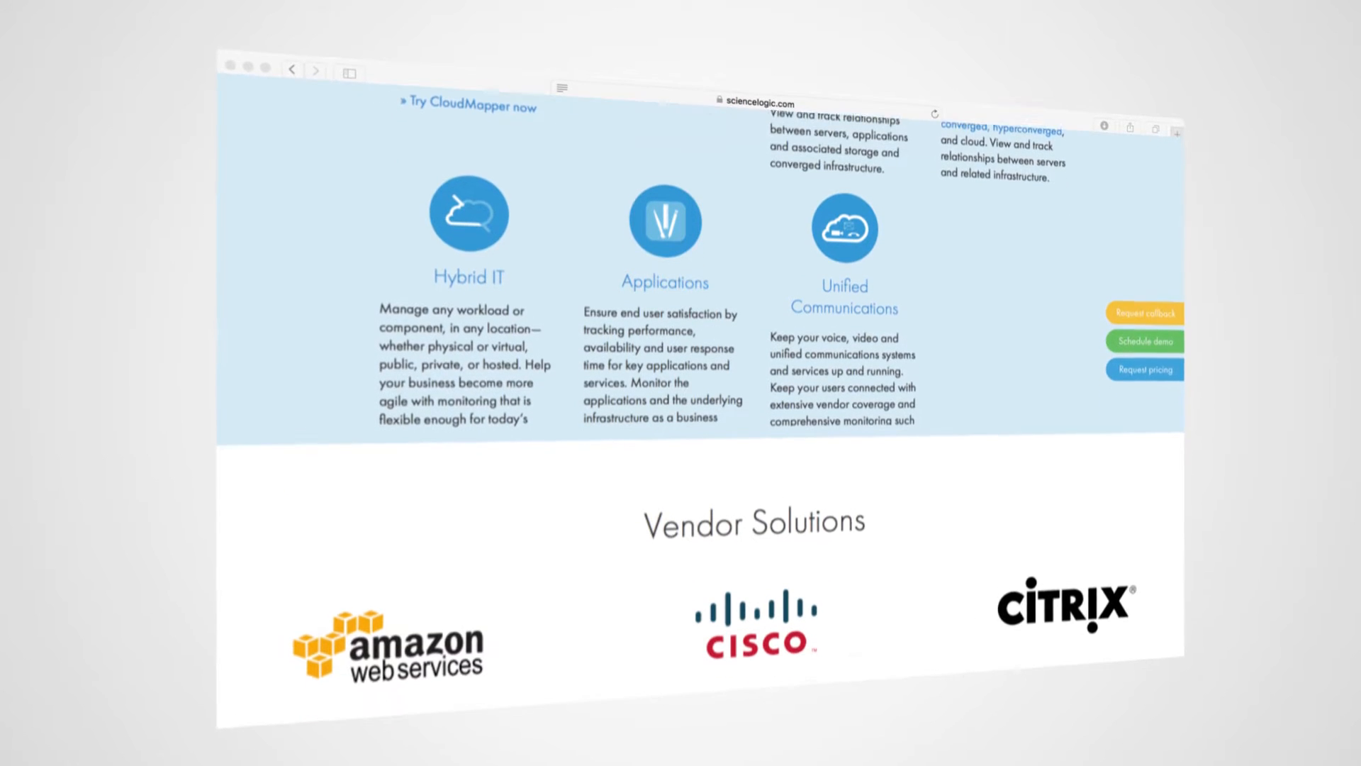